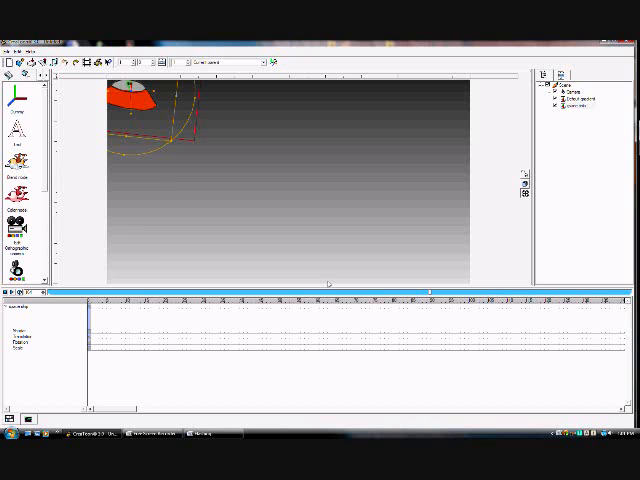
mouse_move(253, 273)
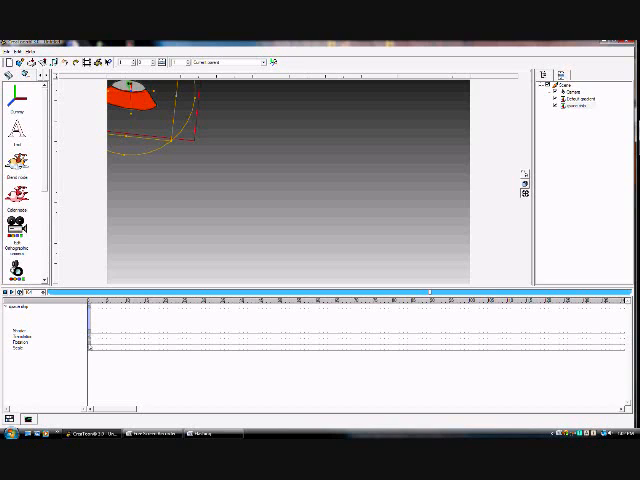
mouse_move(68, 376)
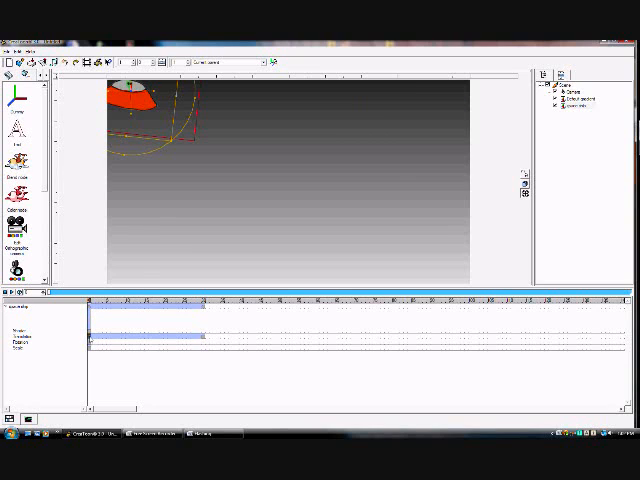
Create a spaceship keyframe at the later frame, with the ship at the stage's top right
right_click(100, 330)
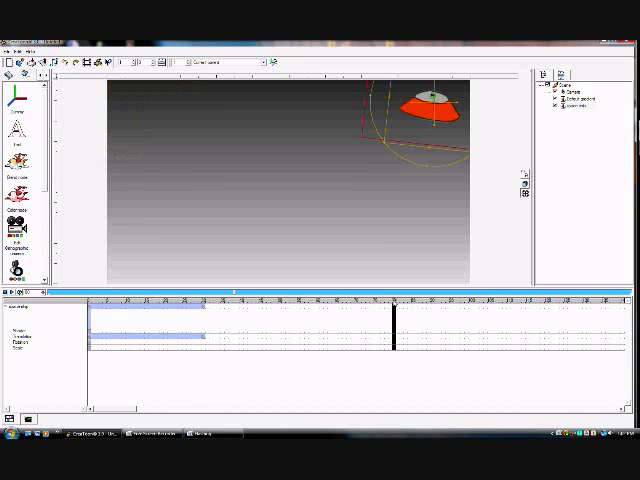
right_click(399, 322)
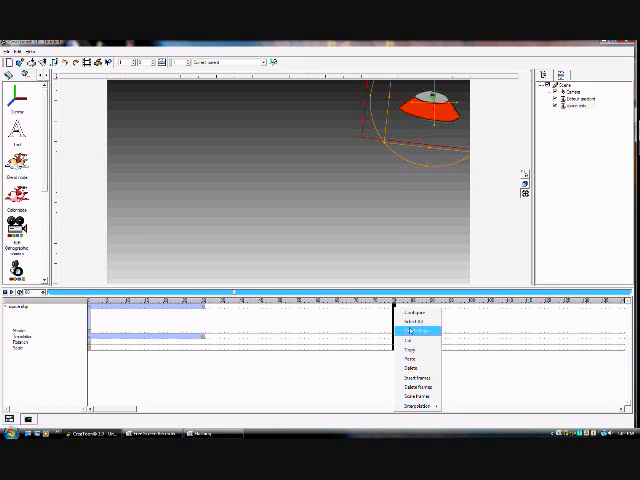
left_click(416, 317)
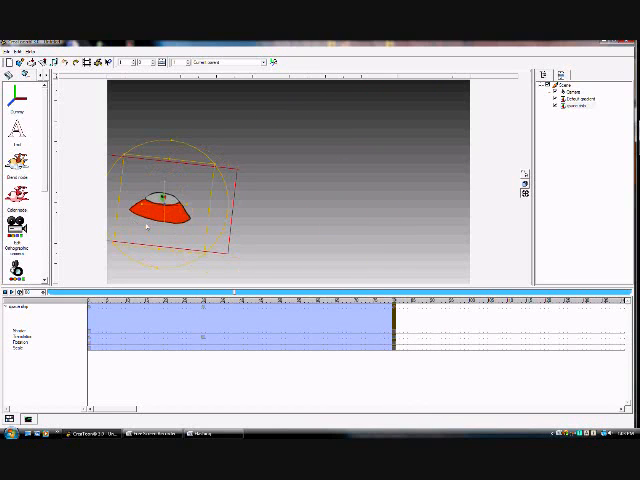
mouse_move(205, 257)
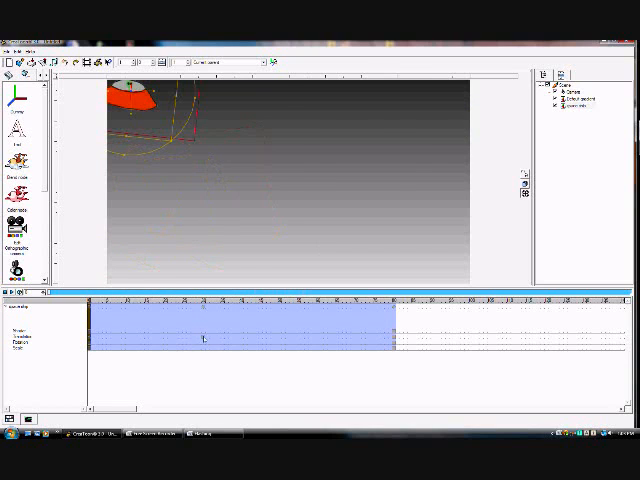
Set the spaceship's Translation keys to Linear interpolation
right_click(205, 340)
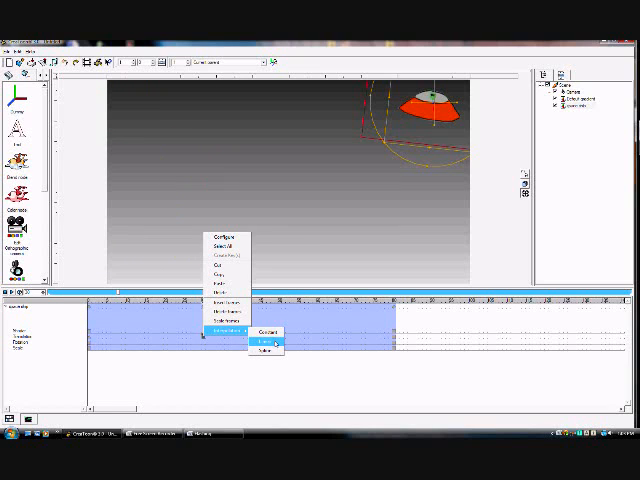
left_click(266, 343)
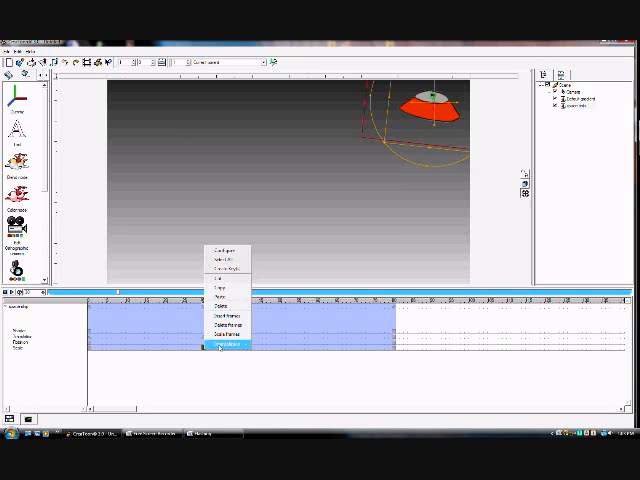
Set the Scale track to Linear interpolation, then bring up frame options for the Rotation track
left_click(227, 343)
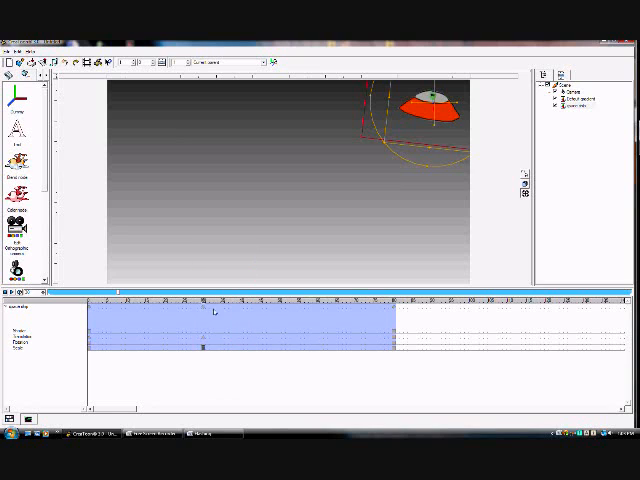
right_click(207, 350)
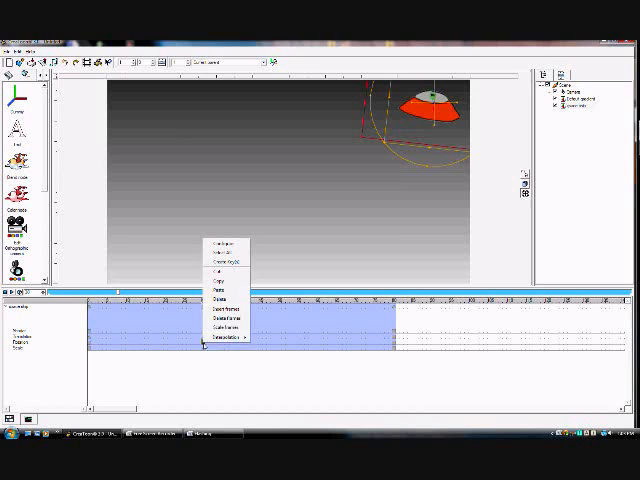
mouse_move(225, 300)
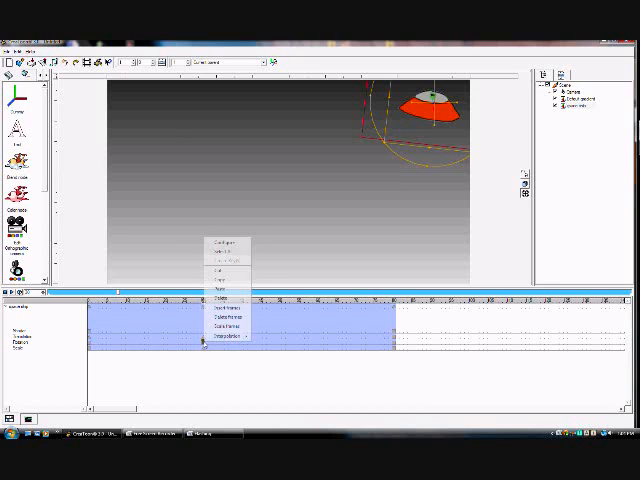